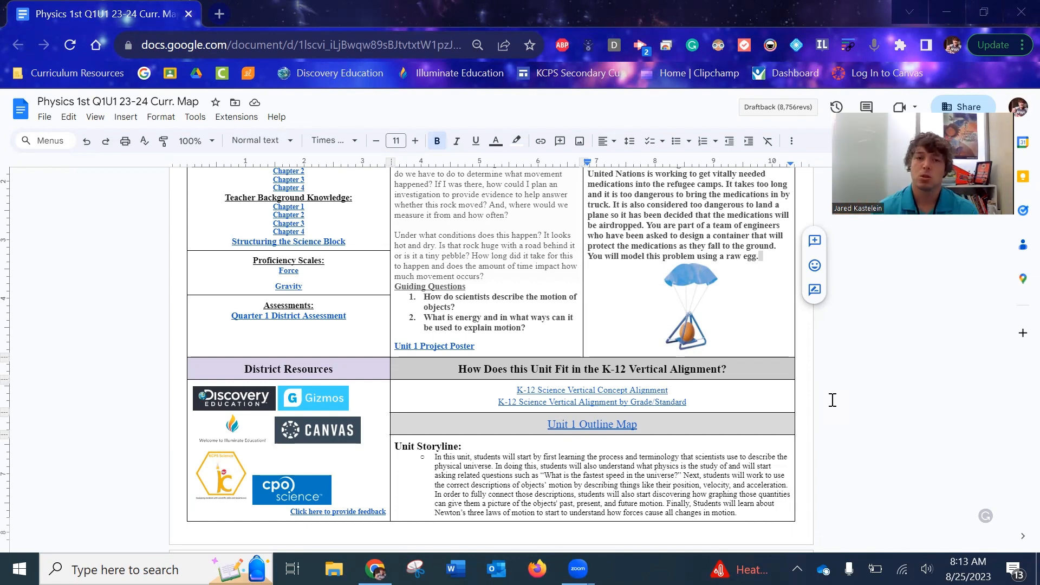
{"action": "mouse_move", "coordinate": [567, 345]}
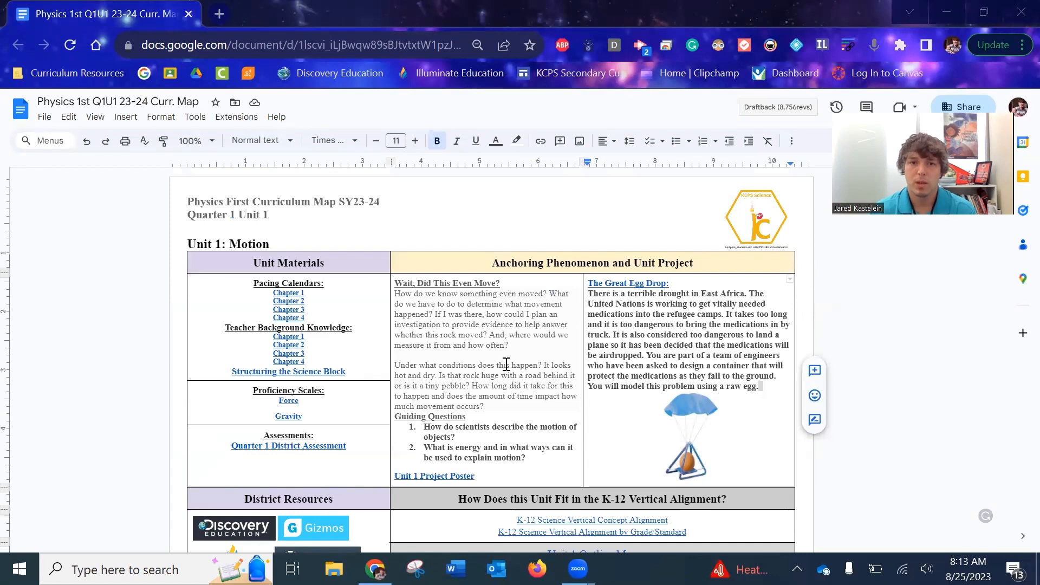
- Scroll the Physics 1st Q1U1 curriculum map down to the Illuminate Education logo in District Resources
{"action": "scroll", "scroll_direction": "down", "scroll_amount": 3}
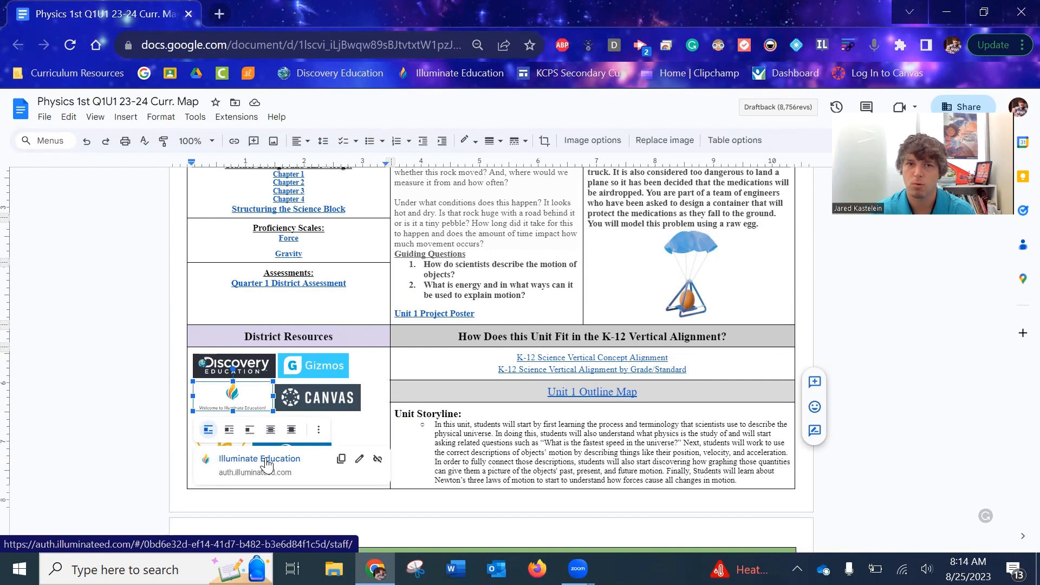
- Follow the Illuminate Education link and enter the DnA (Illuminate) application
{"action": "left_click", "coordinate": [259, 458]}
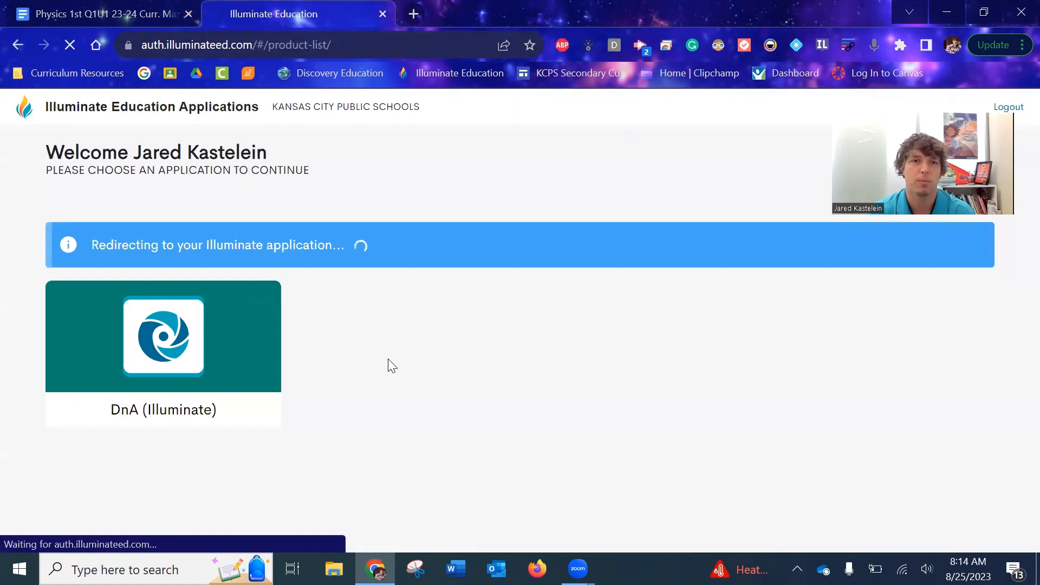
{"action": "left_click", "coordinate": [162, 336]}
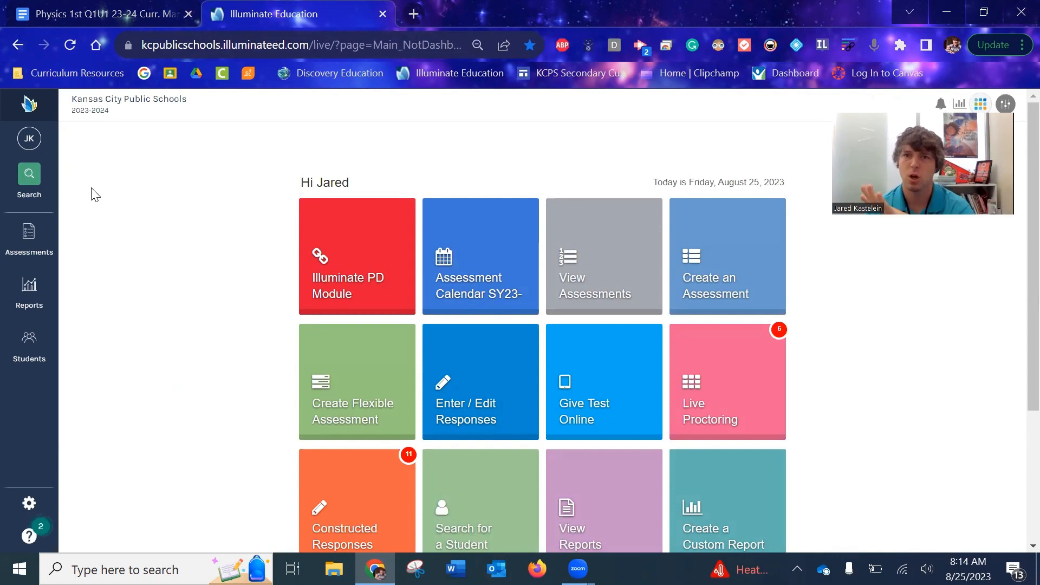
{"action": "mouse_move", "coordinate": [372, 174]}
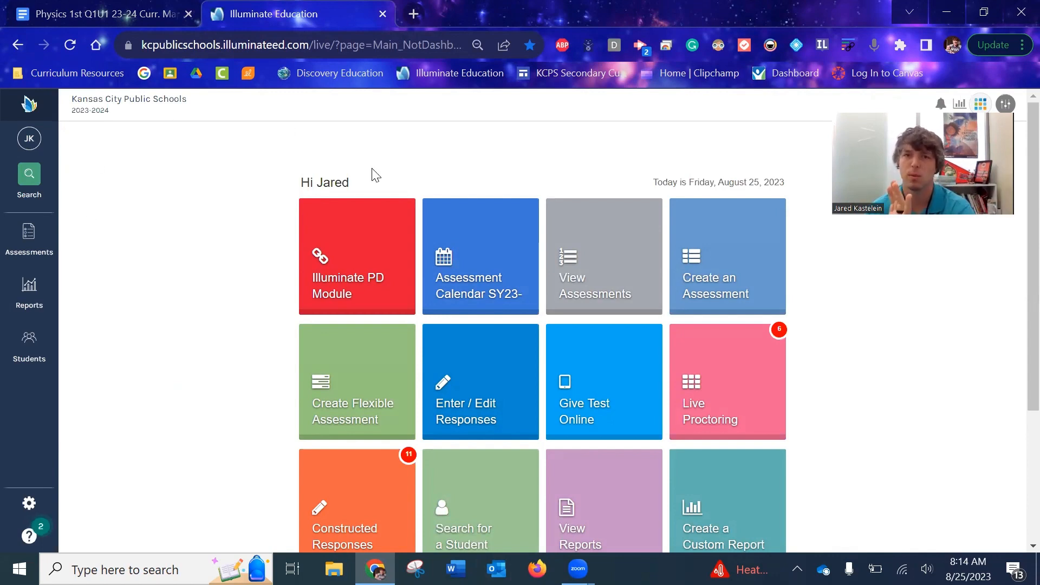
{"action": "mouse_move", "coordinate": [593, 262]}
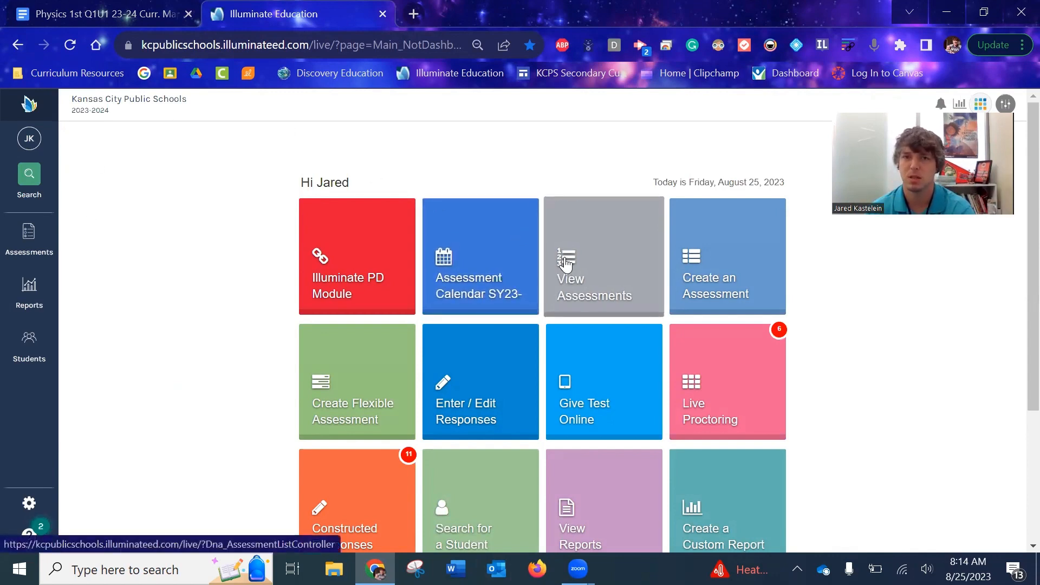
{"action": "mouse_move", "coordinate": [103, 237]}
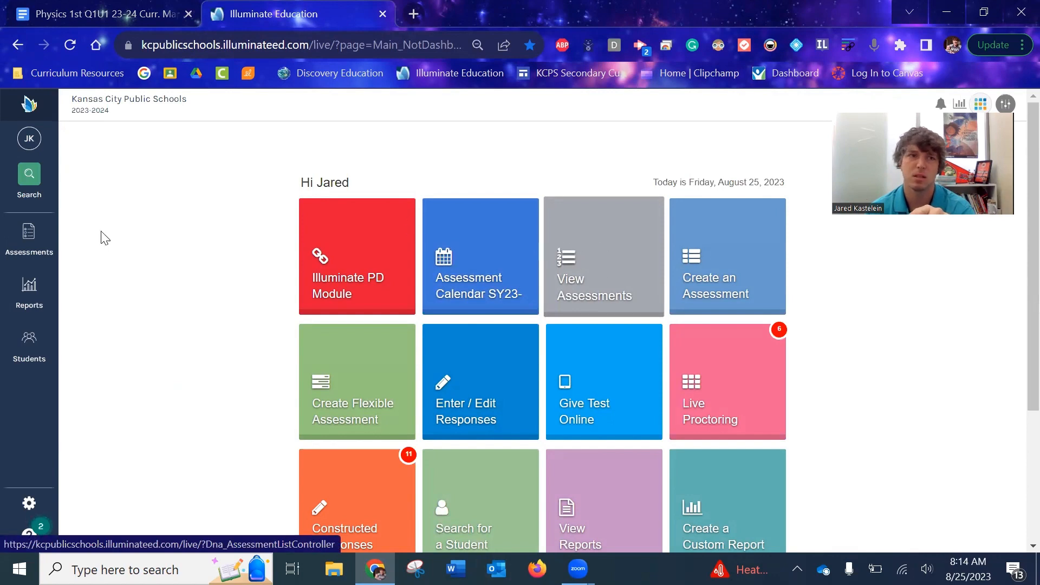
- Open View Assessments and dismiss the Inspect Pre-Builts announcement popup
{"action": "left_click", "coordinate": [29, 240]}
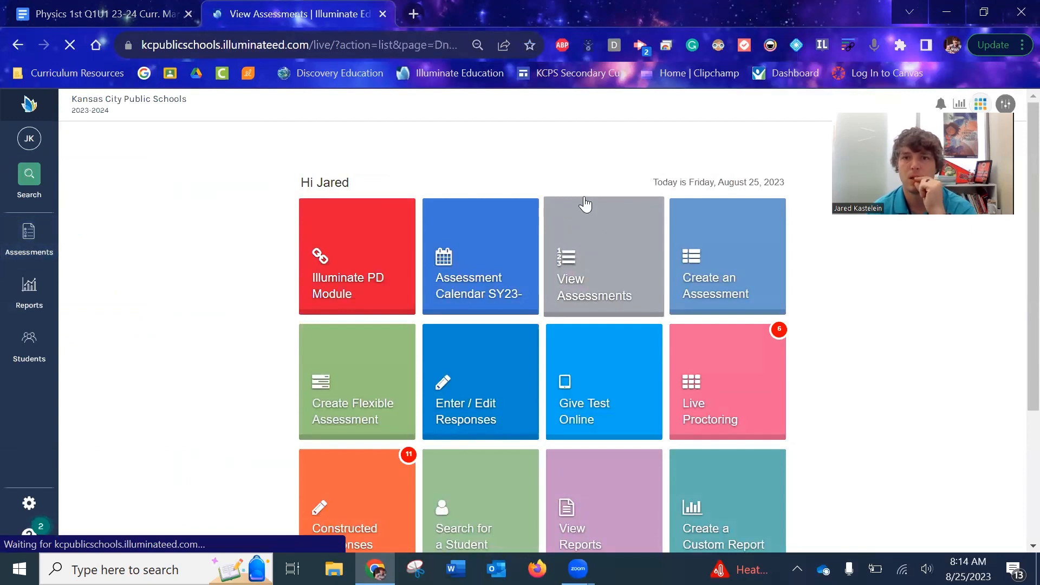
{"action": "left_click", "coordinate": [602, 256]}
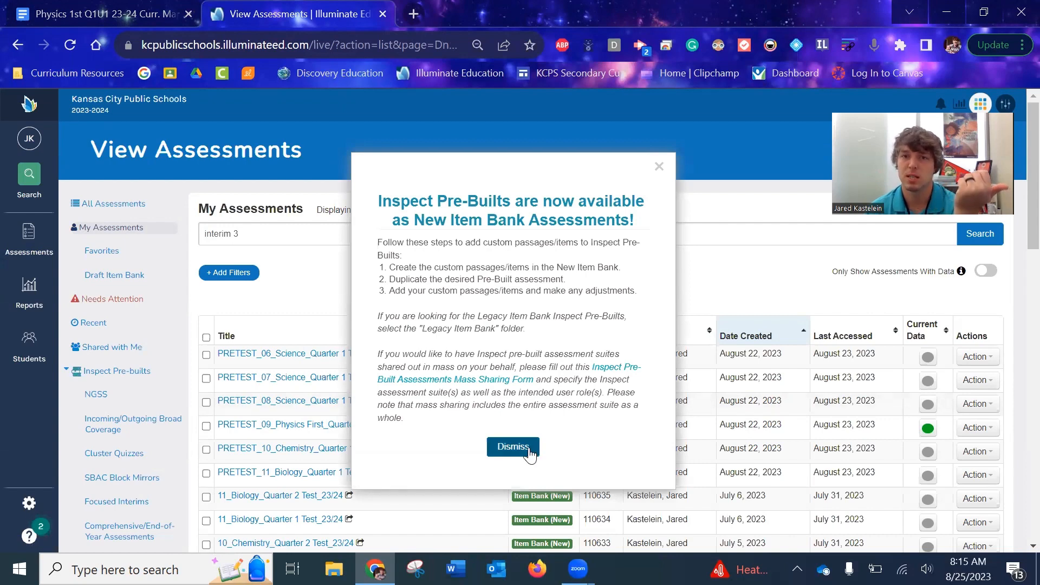
{"action": "left_click", "coordinate": [512, 446]}
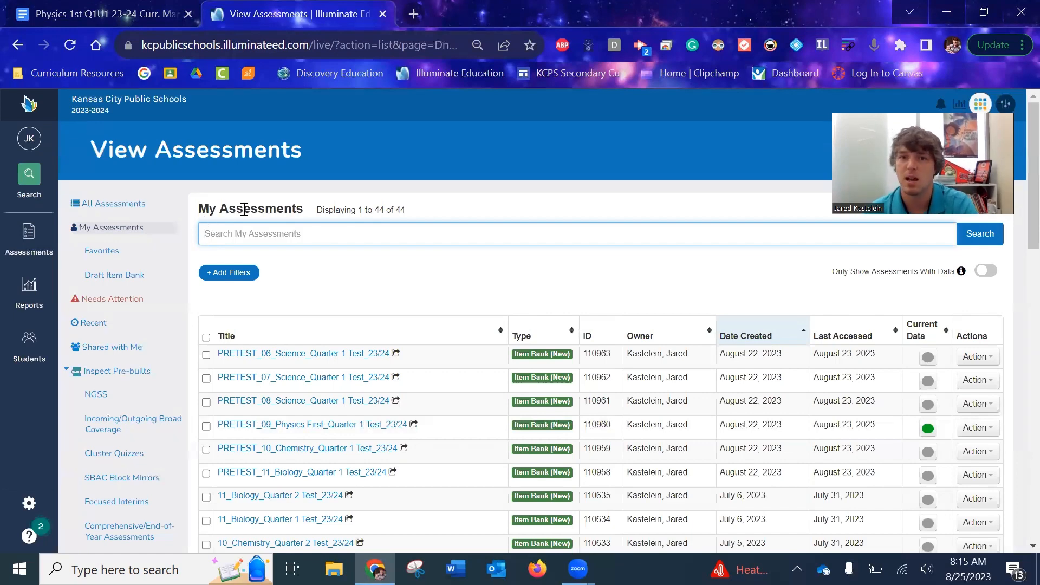
{"action": "mouse_move", "coordinate": [691, 435]}
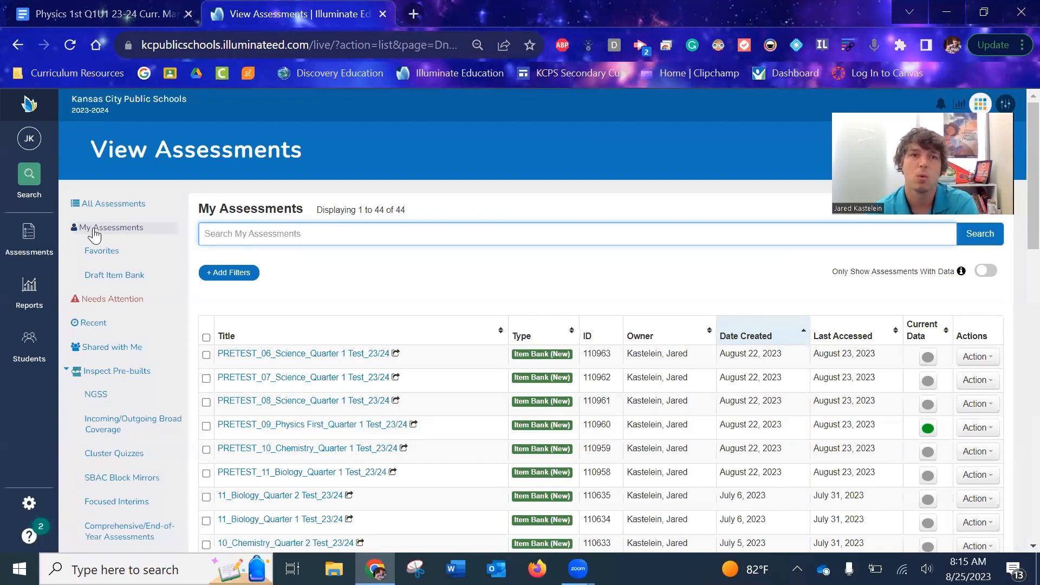
{"action": "mouse_move", "coordinate": [119, 282]}
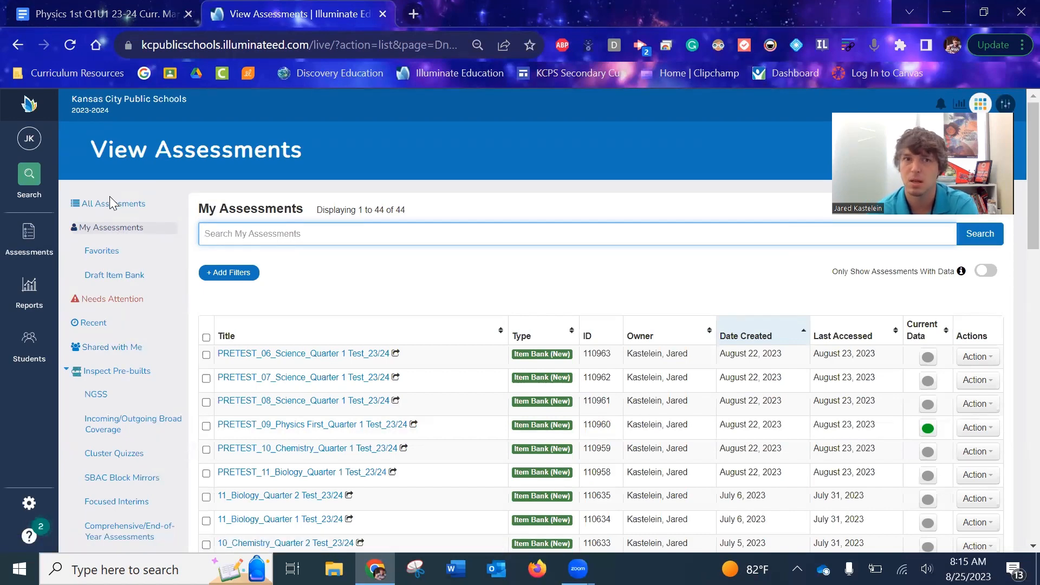
{"action": "mouse_move", "coordinate": [111, 347]}
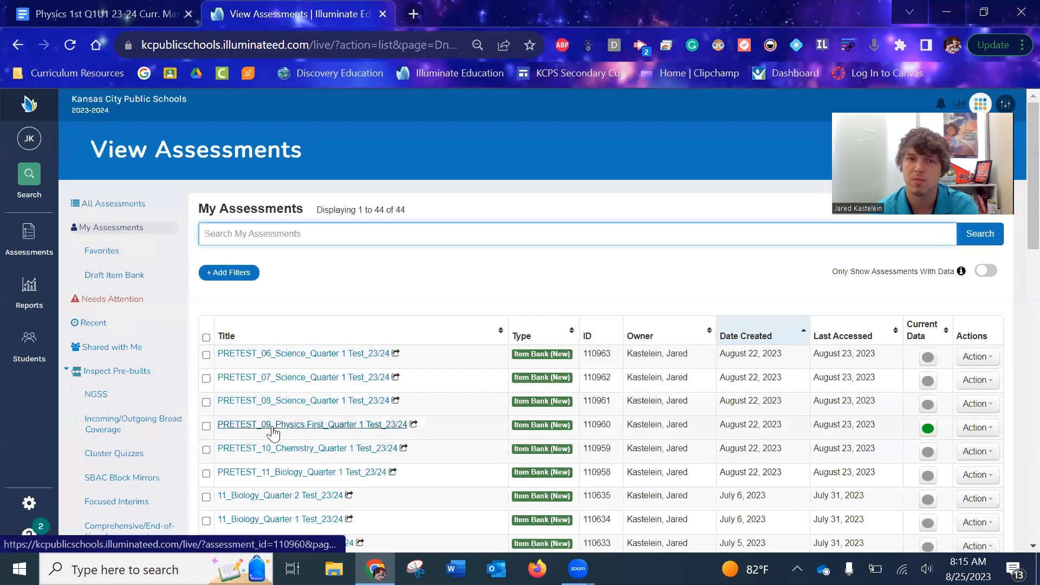
{"action": "mouse_move", "coordinate": [283, 502]}
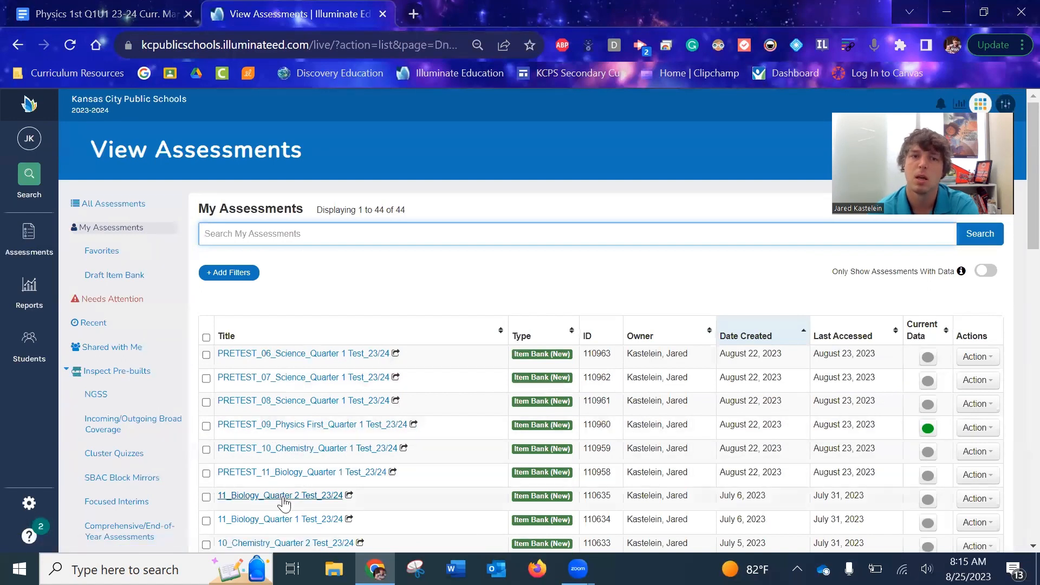
{"action": "mouse_move", "coordinate": [304, 400]}
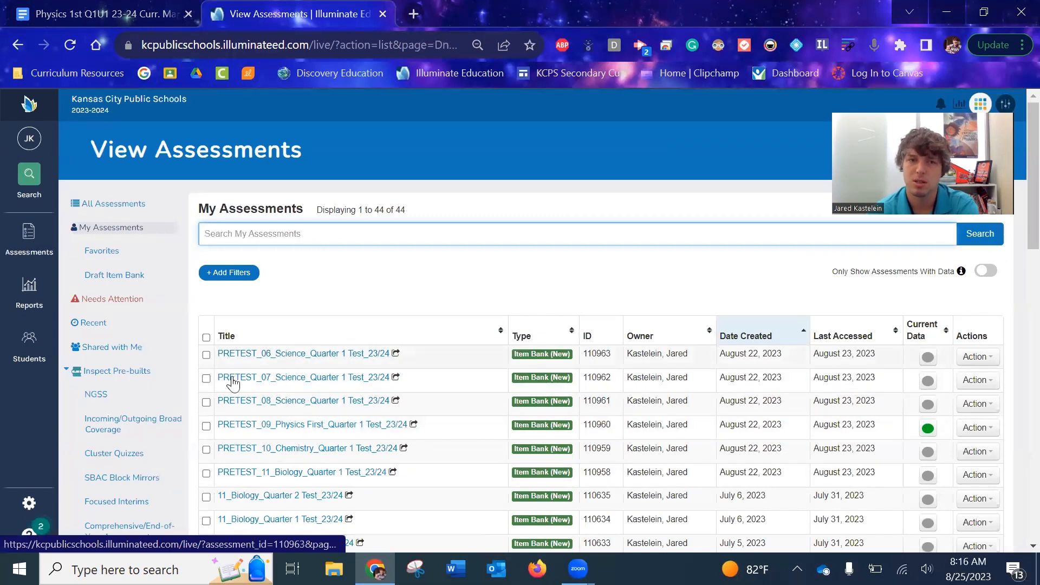
{"action": "scroll", "scroll_direction": "down", "scroll_amount": 3}
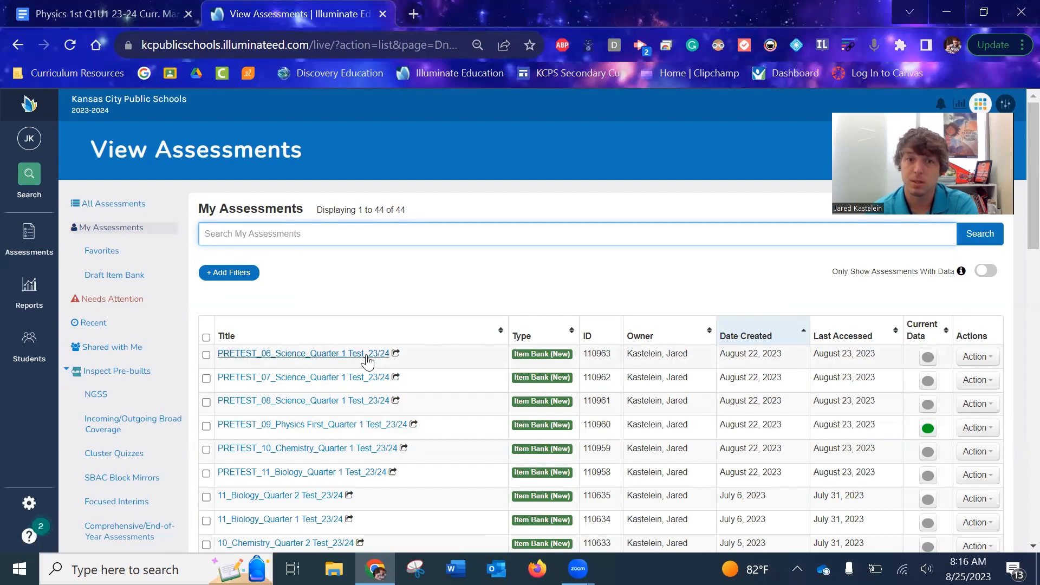
{"action": "mouse_move", "coordinate": [369, 361]}
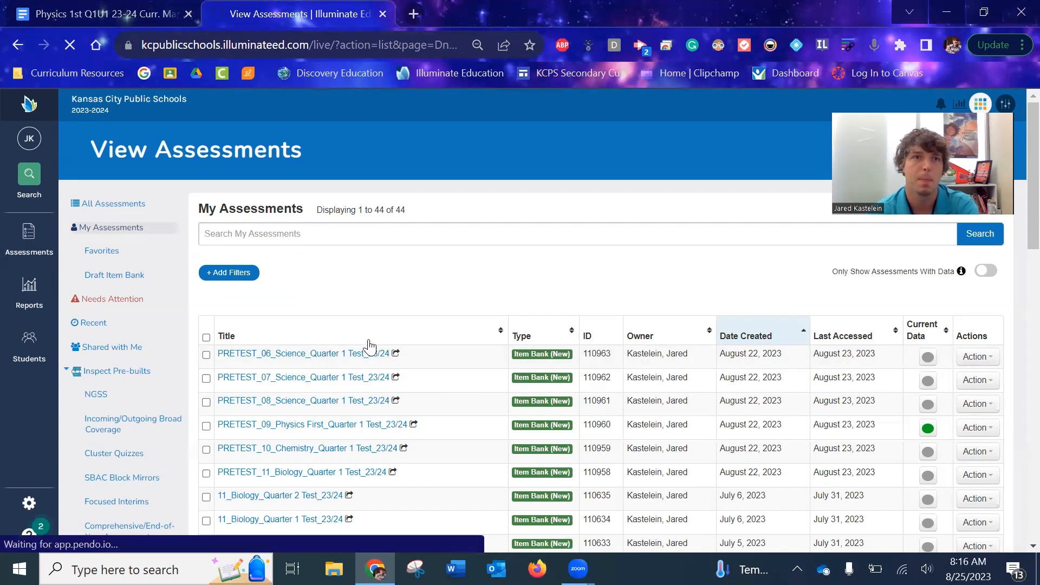
- Open the PRETEST_06_Science_Quarter 1 Test_23/24 assessment from its title
{"action": "left_click", "coordinate": [305, 352]}
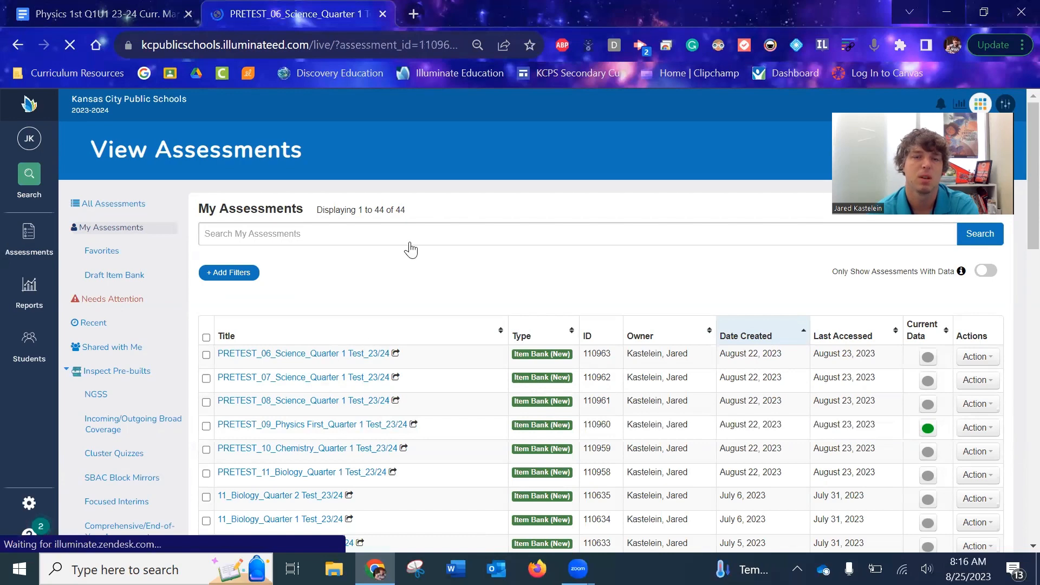
{"action": "left_click", "coordinate": [303, 354]}
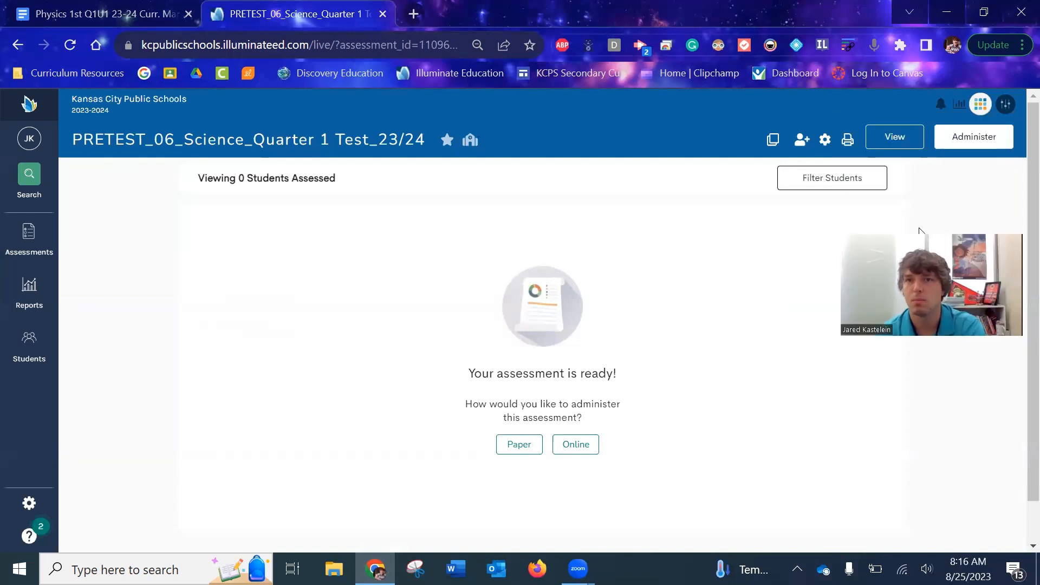
{"action": "mouse_move", "coordinate": [540, 391]}
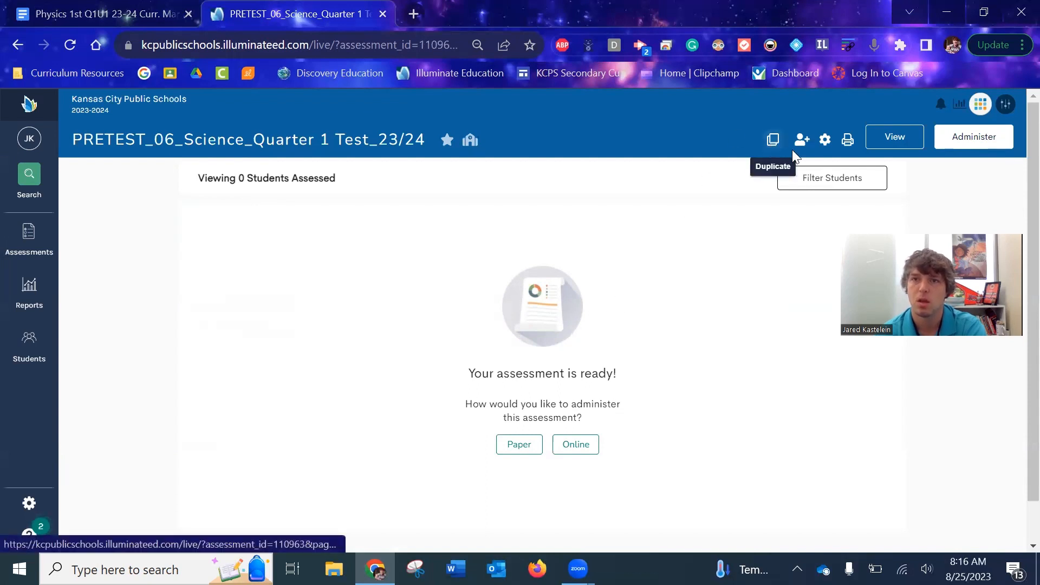
{"action": "mouse_move", "coordinate": [824, 140]}
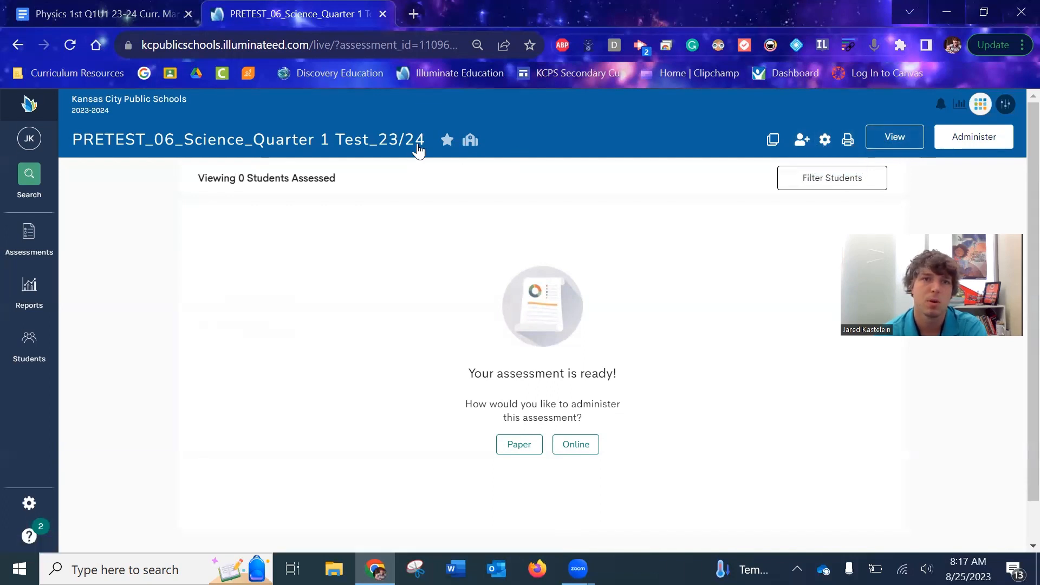
{"action": "mouse_move", "coordinate": [894, 136]}
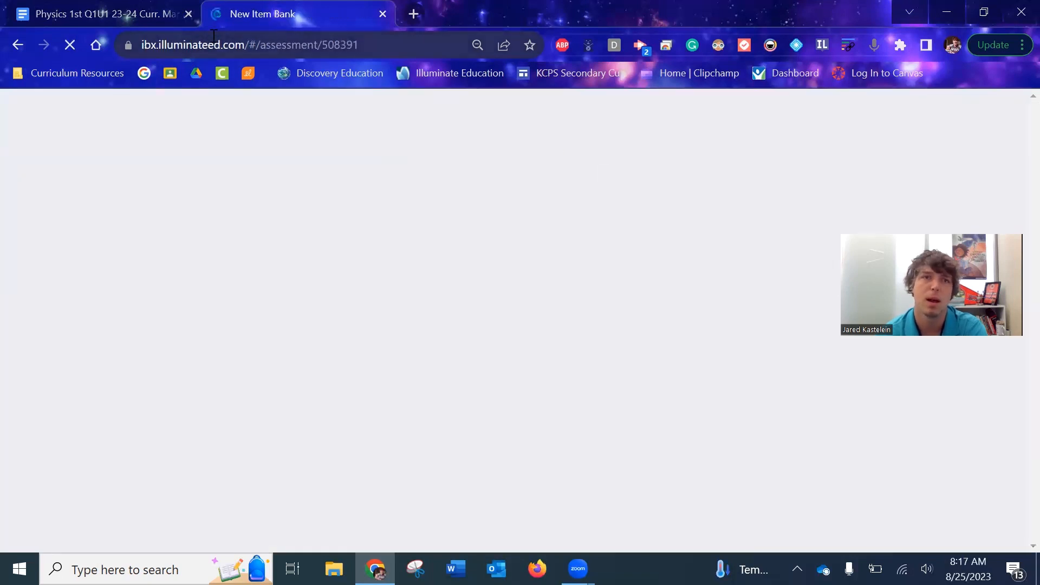
- Go back from the item editor and exit to the My Assessments browse list
{"action": "left_click", "coordinate": [17, 45]}
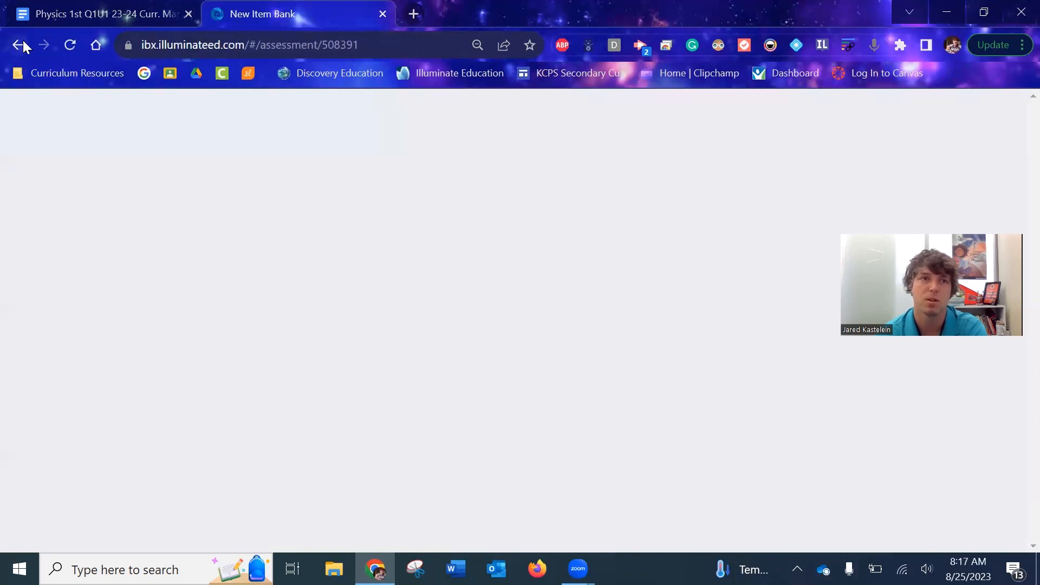
{"action": "left_click", "coordinate": [18, 44]}
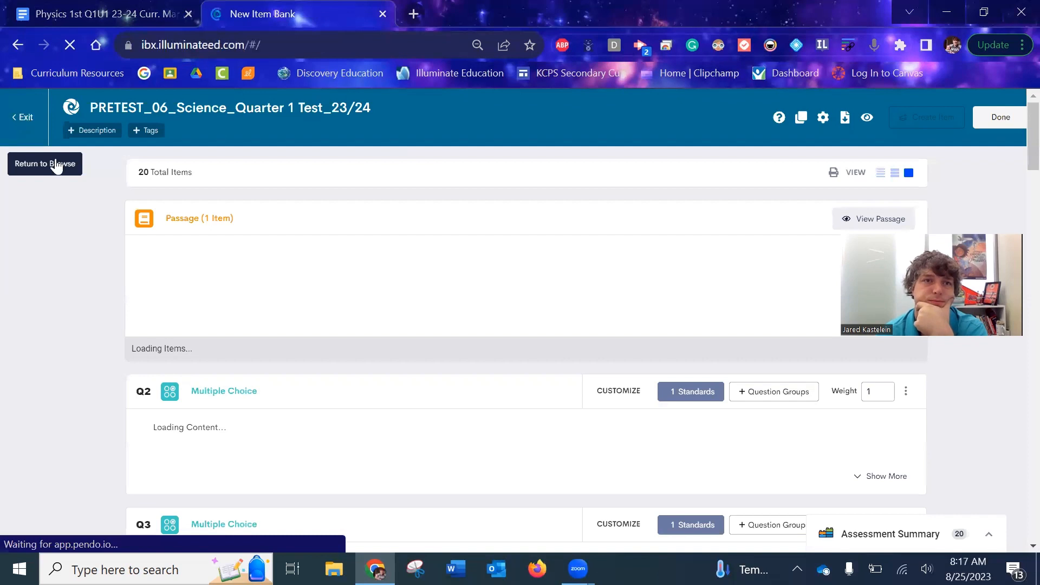
{"action": "left_click", "coordinate": [44, 163]}
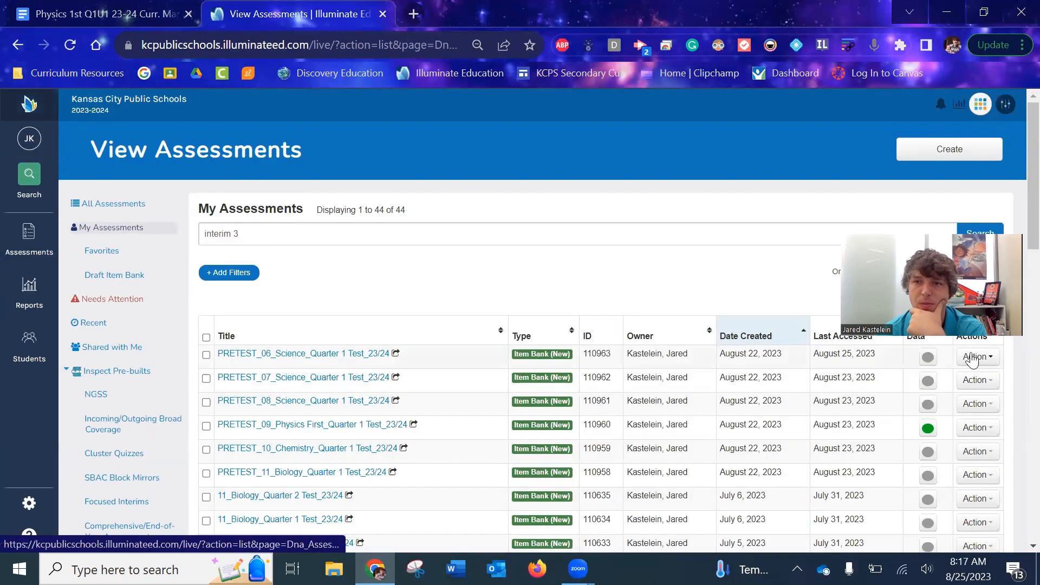
- Choose View Results from the Action dropdown for PRETEST_09_Physics First_Quarter 1 Test_23/24
{"action": "left_click", "coordinate": [976, 357]}
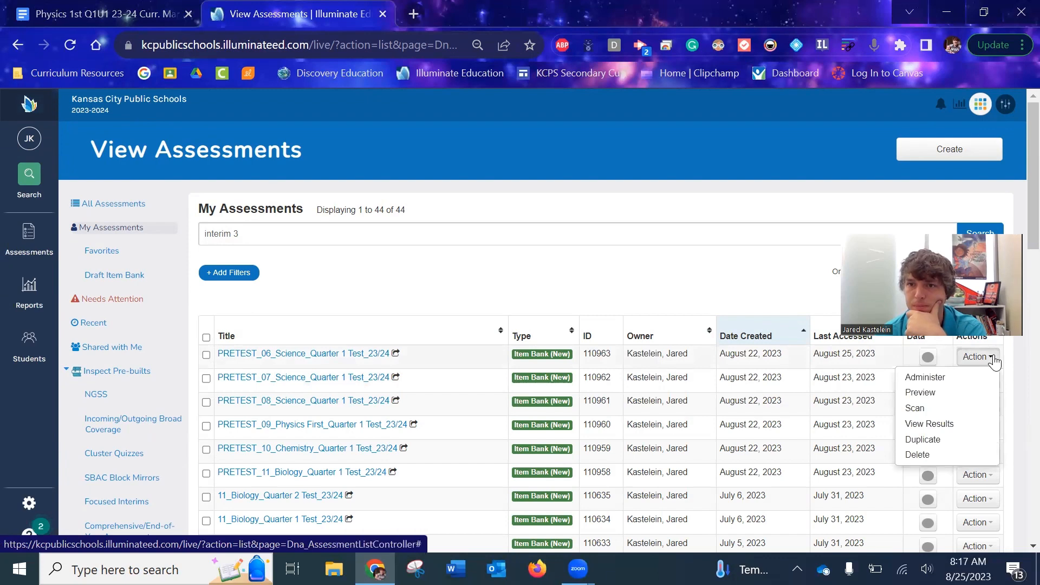
{"action": "mouse_move", "coordinate": [924, 377]}
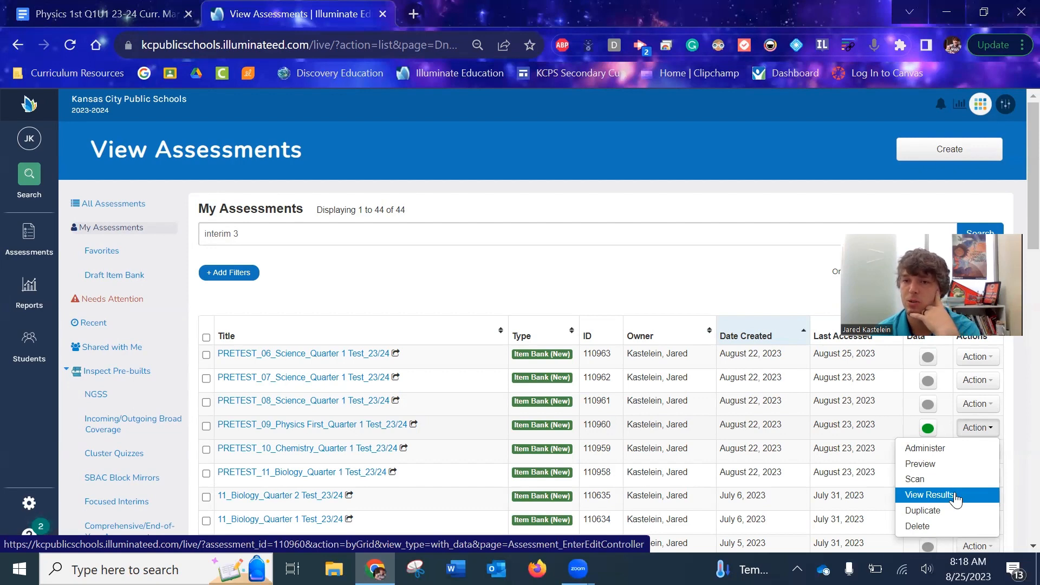
{"action": "left_click", "coordinate": [929, 495]}
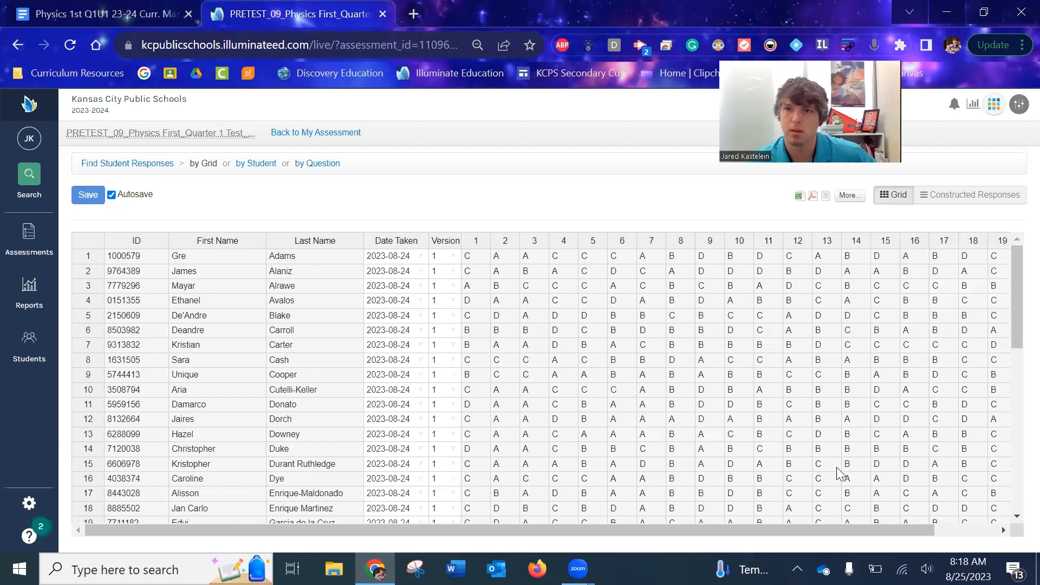
{"action": "scroll", "scroll_direction": "down", "scroll_amount": 3}
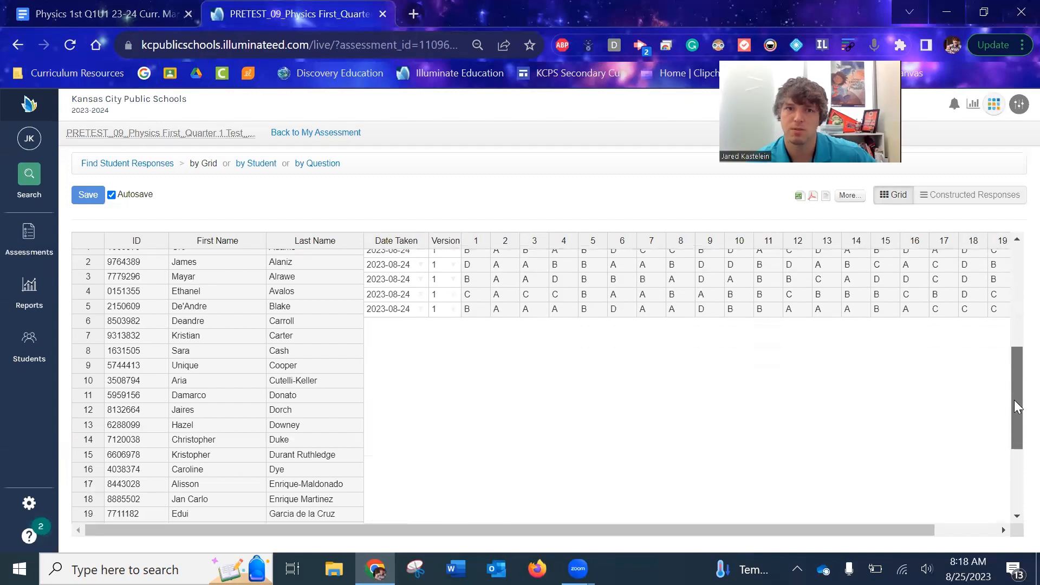
{"action": "scroll", "scroll_direction": "down", "scroll_amount": 3}
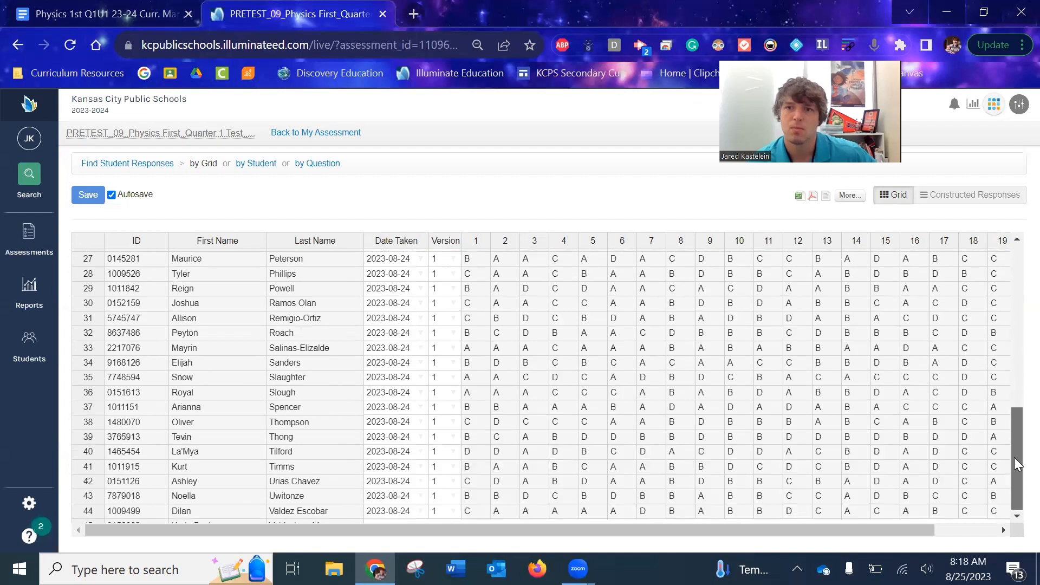
{"action": "scroll", "scroll_direction": "down", "scroll_amount": 3}
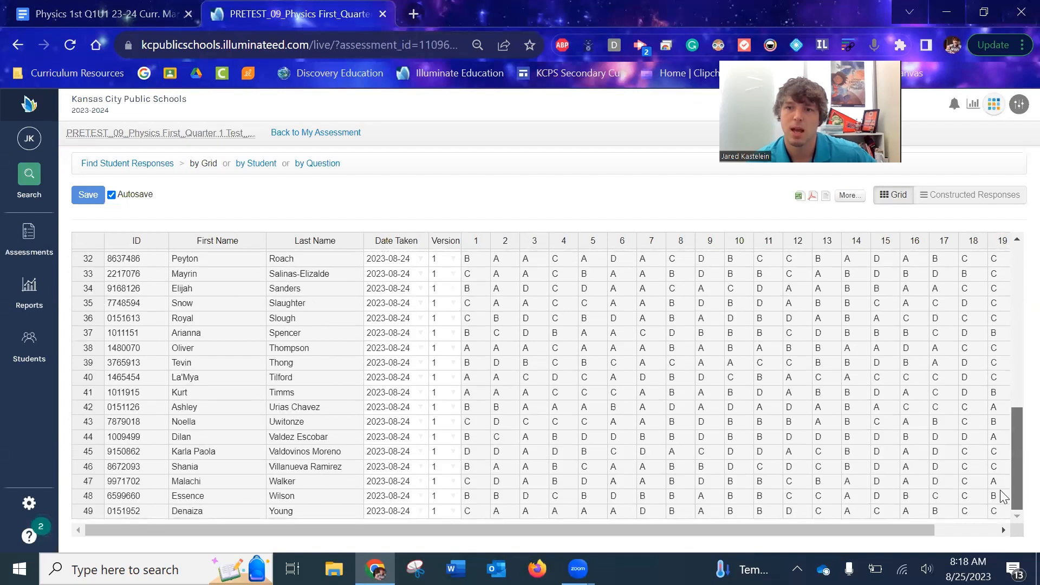
{"action": "scroll", "scroll_direction": "right", "scroll_amount": 3}
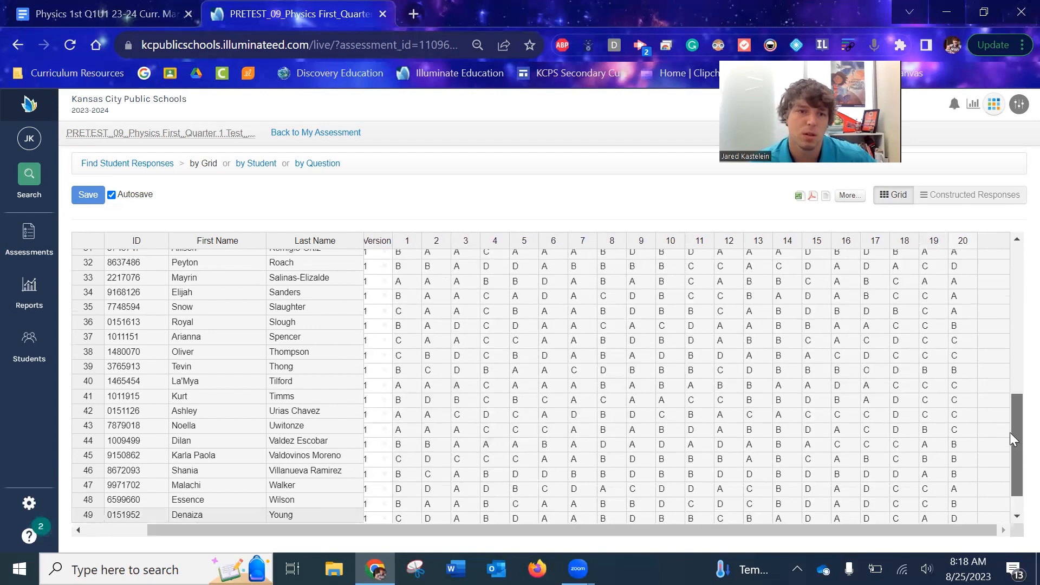
{"action": "scroll", "scroll_direction": "up", "scroll_amount": 3}
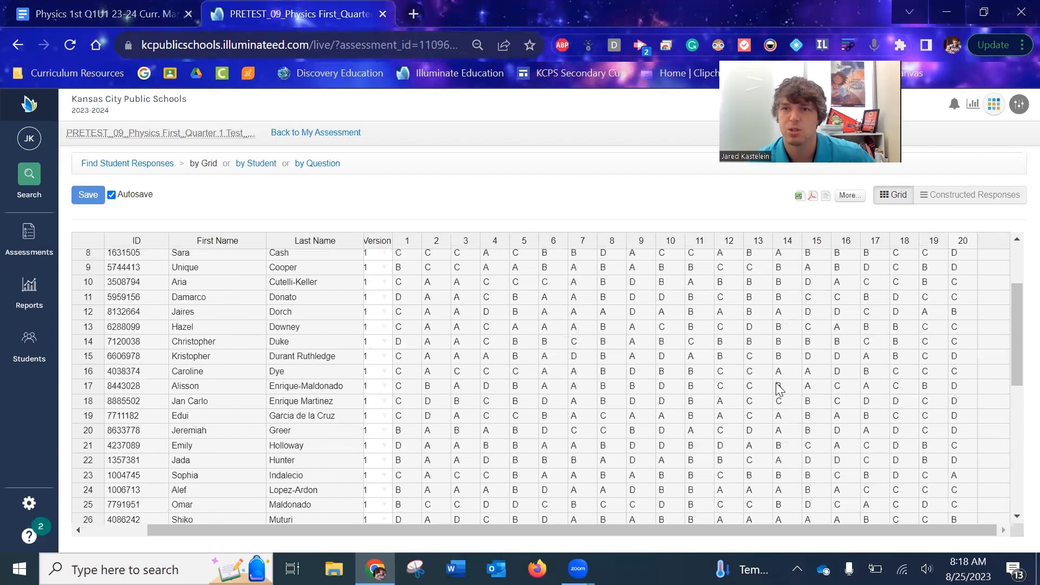
{"action": "mouse_move", "coordinate": [344, 174]}
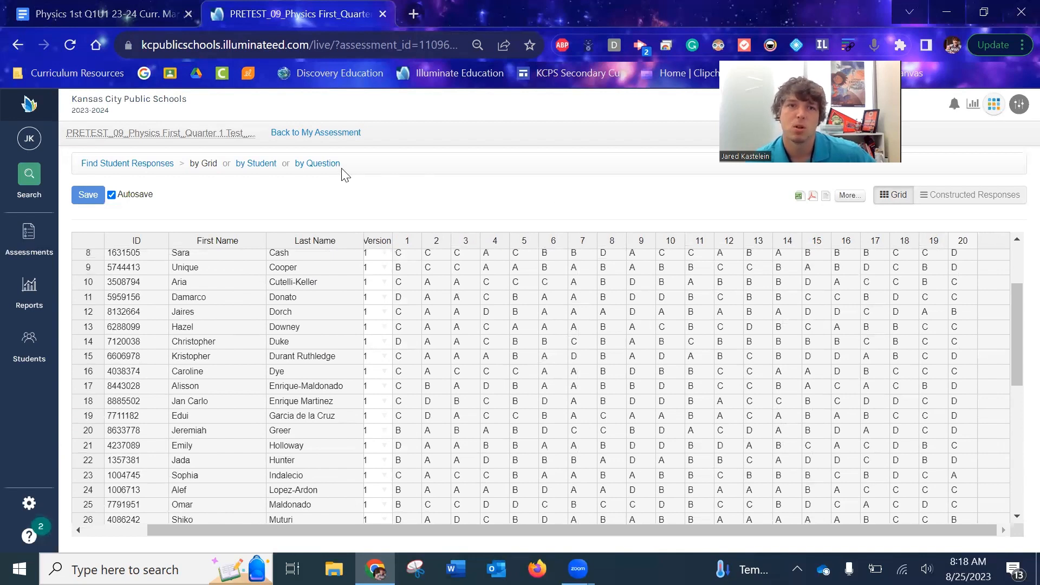
{"action": "mouse_move", "coordinate": [299, 357]}
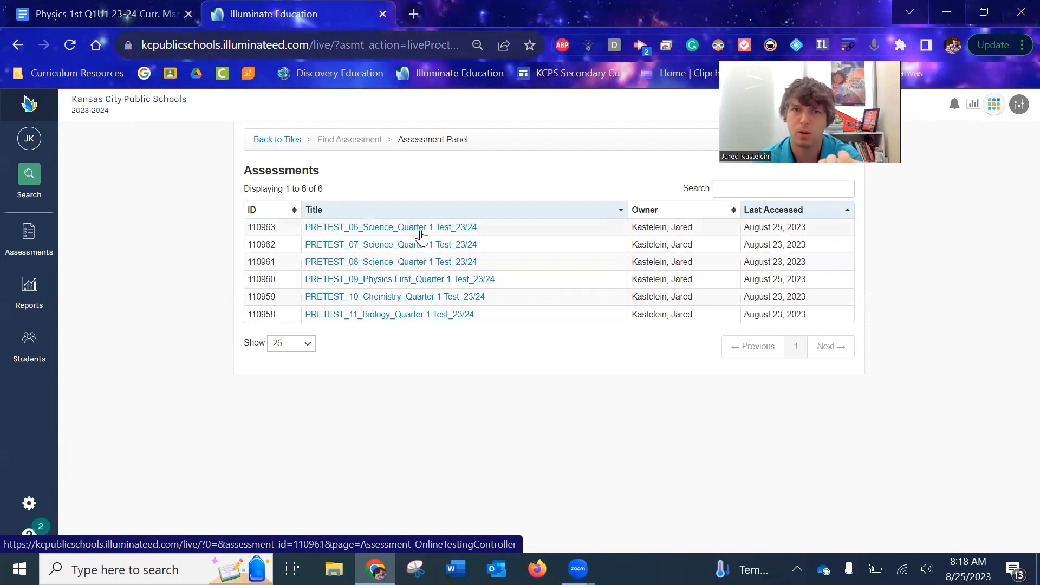
{"action": "mouse_move", "coordinate": [408, 303]}
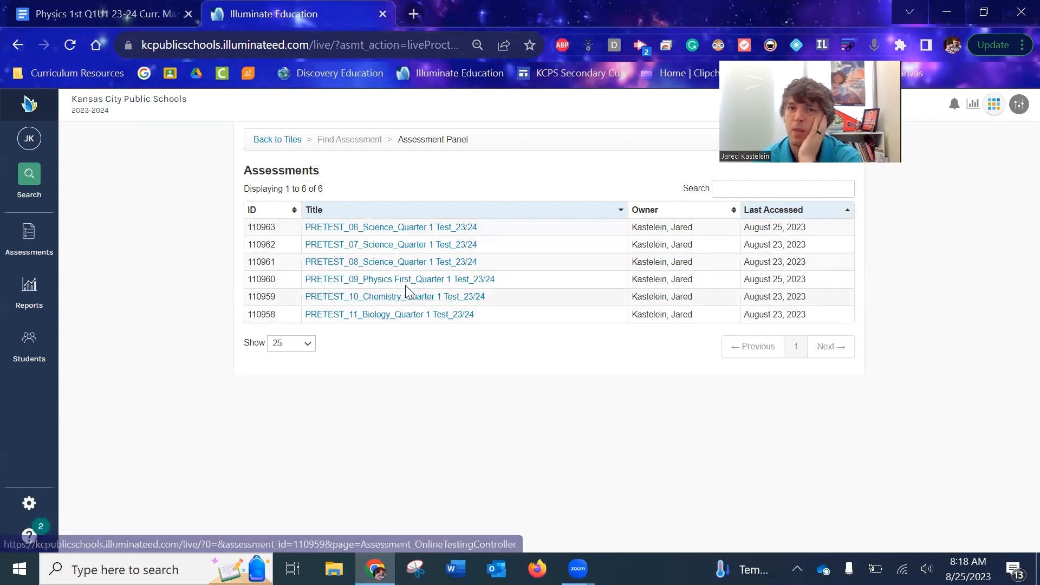
{"action": "mouse_move", "coordinate": [399, 279]}
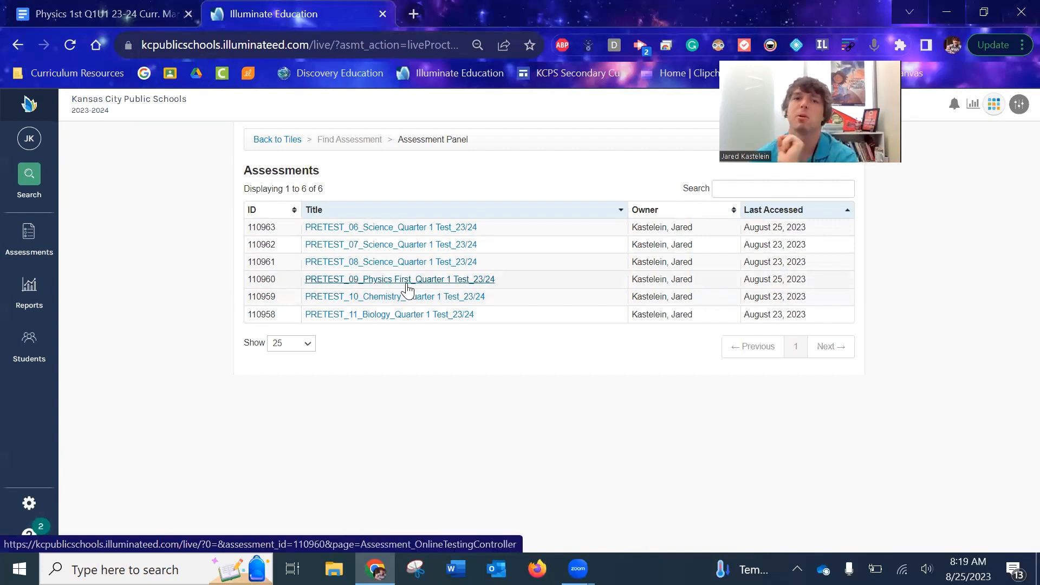